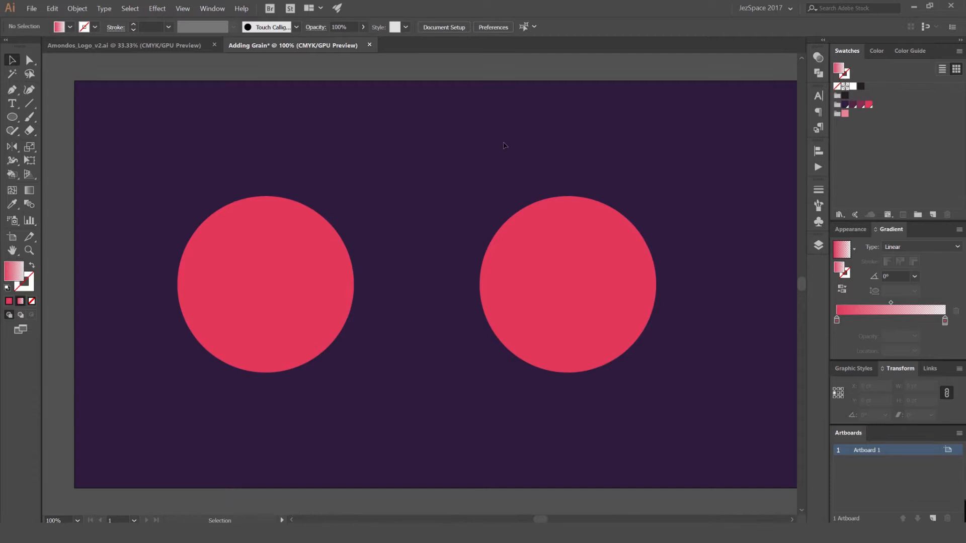
Step: Select the left pink circle and browse the Effect menu to Texture > Grain
{"action": "left_click", "coordinate": [265, 290]}
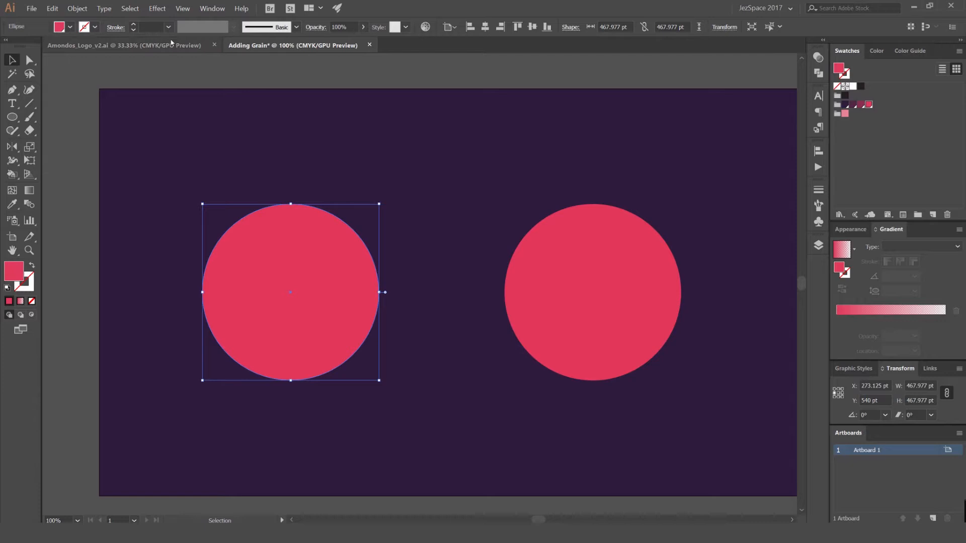
{"action": "left_click", "coordinate": [157, 9]}
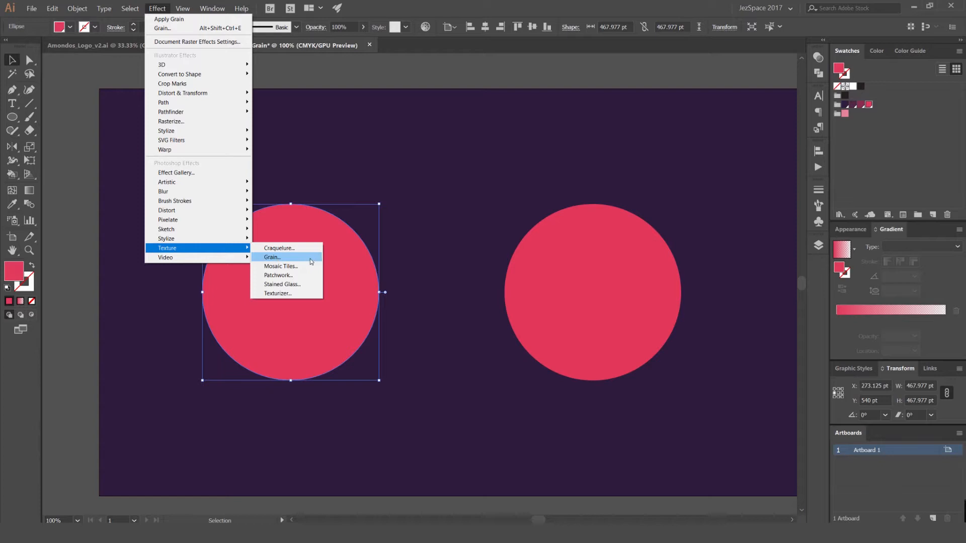
Step: Apply Grain to the left circle and raise its Intensity and Contrast
{"action": "left_click", "coordinate": [272, 257]}
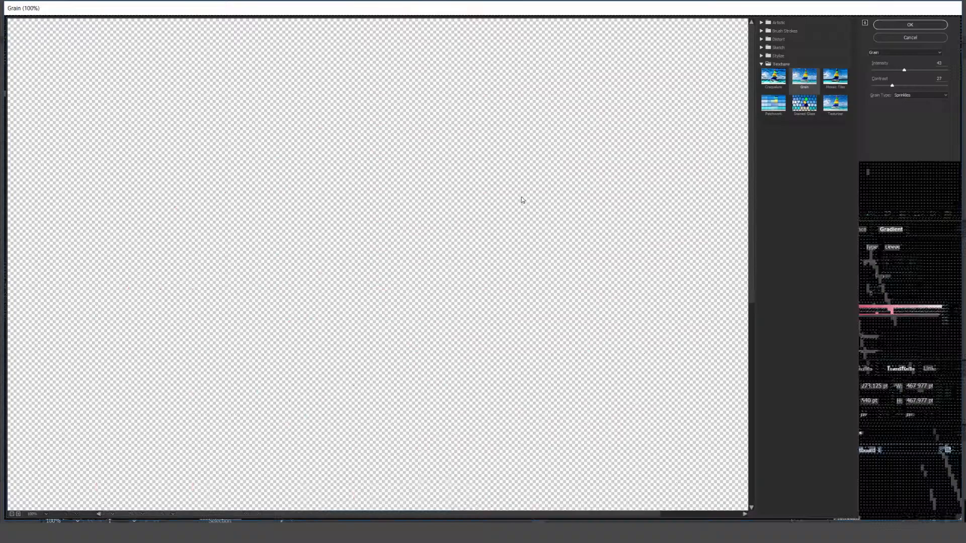
{"action": "left_click", "coordinate": [804, 76]}
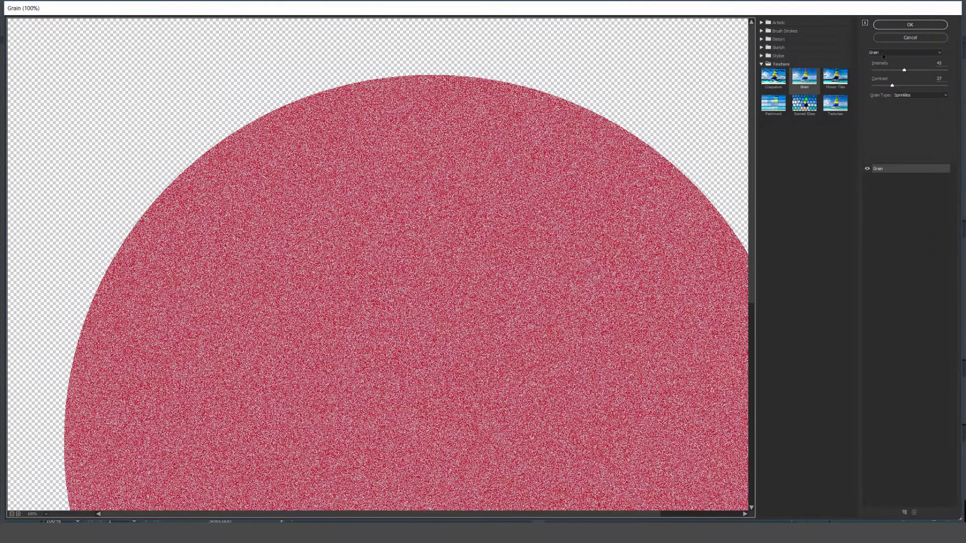
{"action": "left_click_drag", "start_coordinate": [891, 85], "coordinate": [930, 85]}
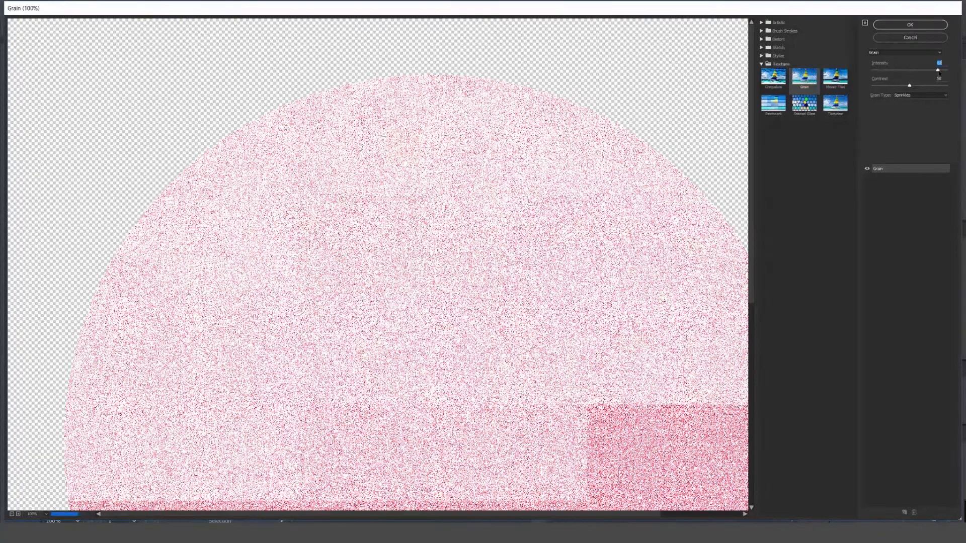
{"action": "left_click_drag", "start_coordinate": [910, 71], "coordinate": [922, 70]}
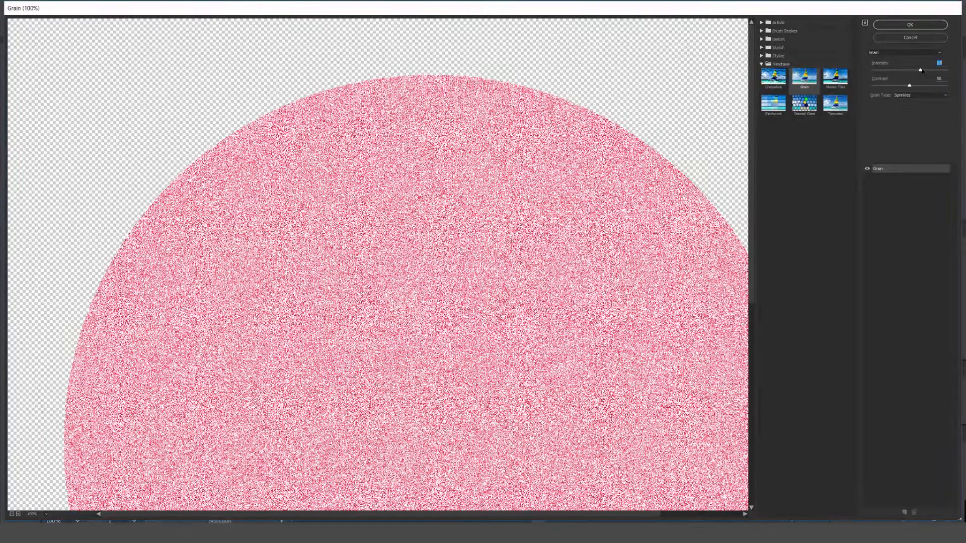
Step: Preview Stippled and other grain types in the Grain Type dropdown
{"action": "left_click", "coordinate": [918, 95]}
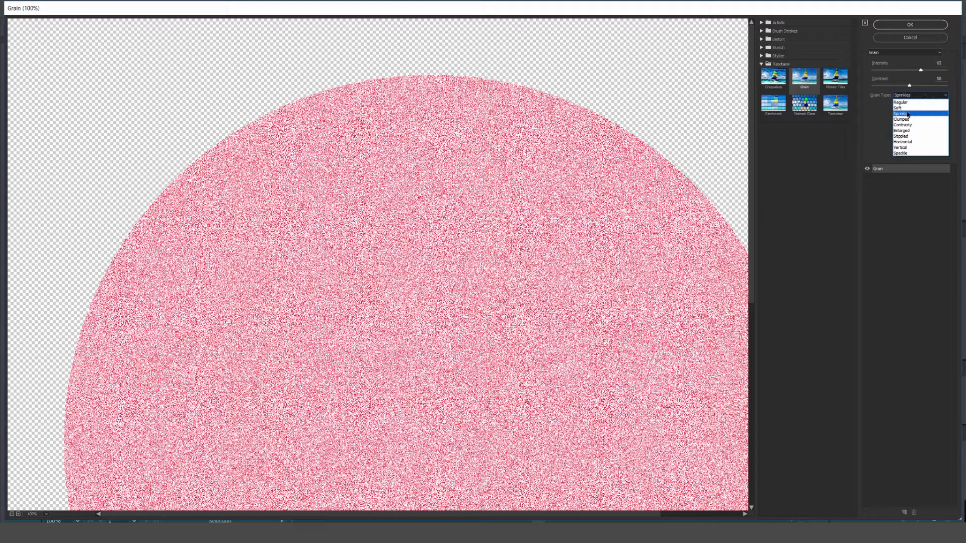
{"action": "left_click", "coordinate": [901, 136]}
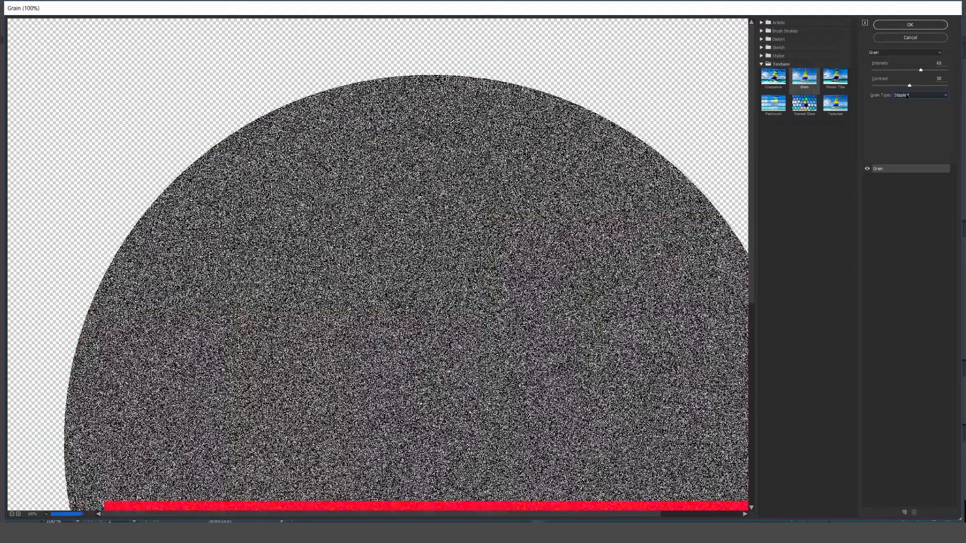
{"action": "left_click", "coordinate": [918, 95]}
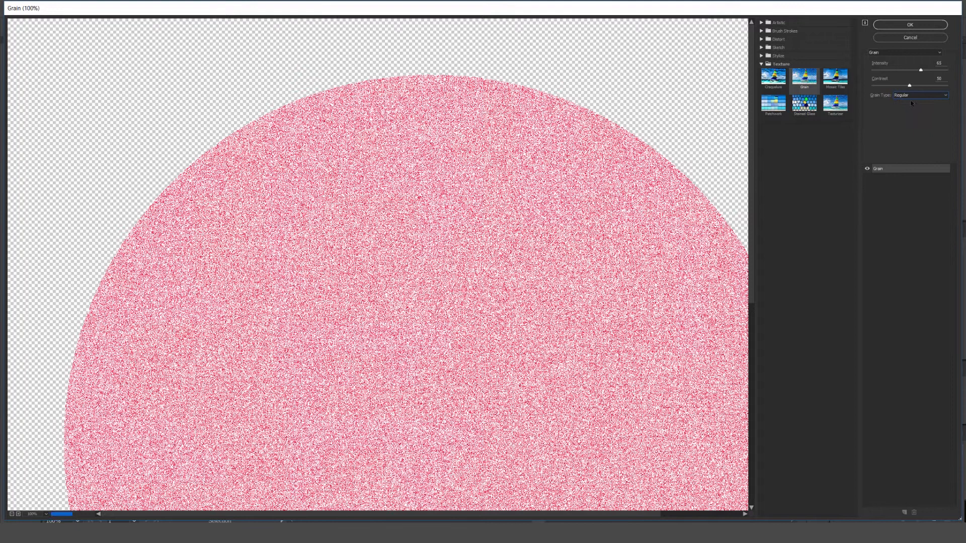
{"action": "left_click", "coordinate": [918, 95]}
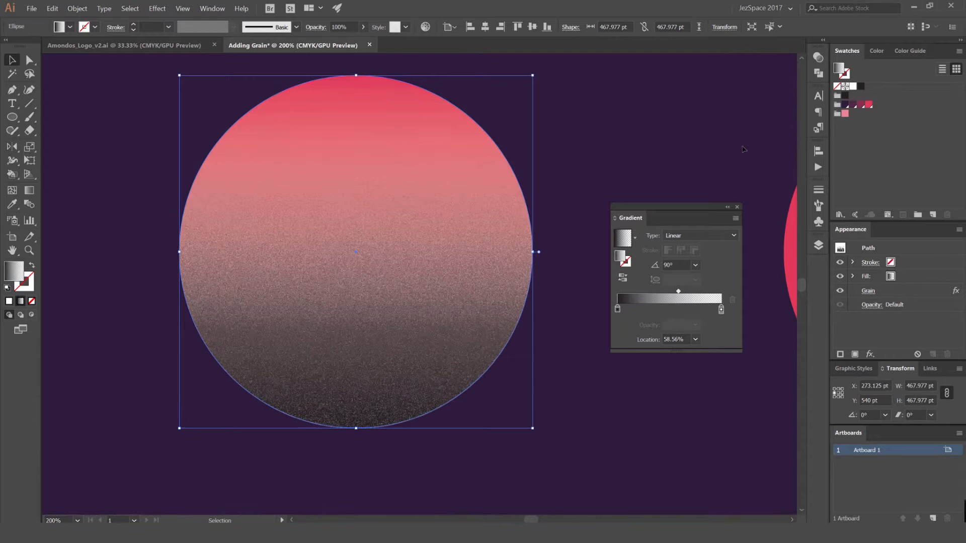
Step: Bring up the Transparency options for the grain-textured left circle
{"action": "left_click", "coordinate": [211, 8]}
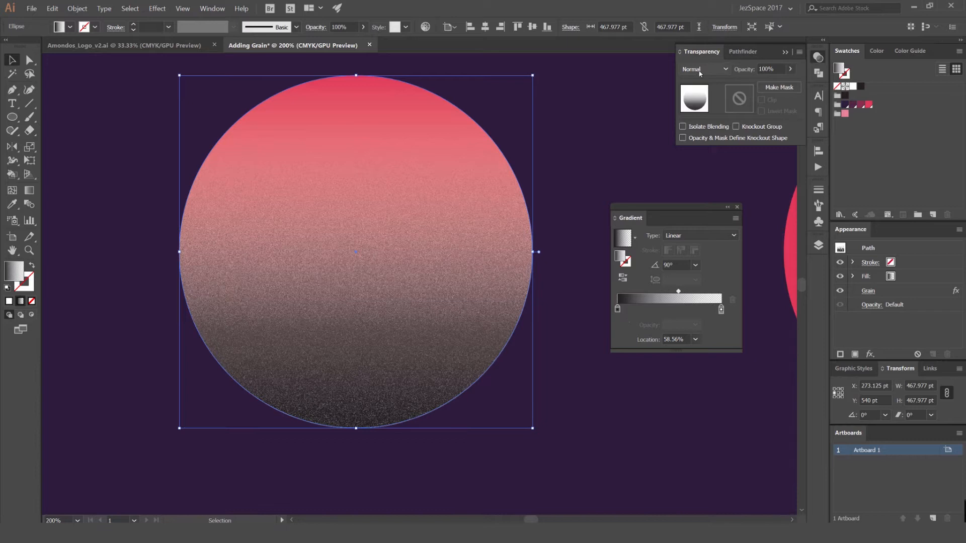
Step: Try several blending modes on the left circle, settling on Multiply
{"action": "left_click", "coordinate": [705, 69]}
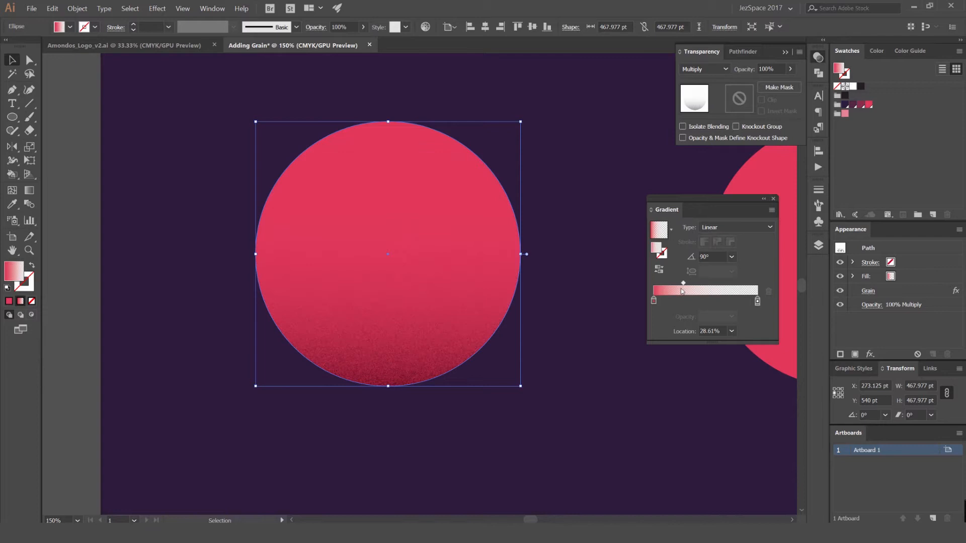
{"action": "left_click", "coordinate": [702, 69]}
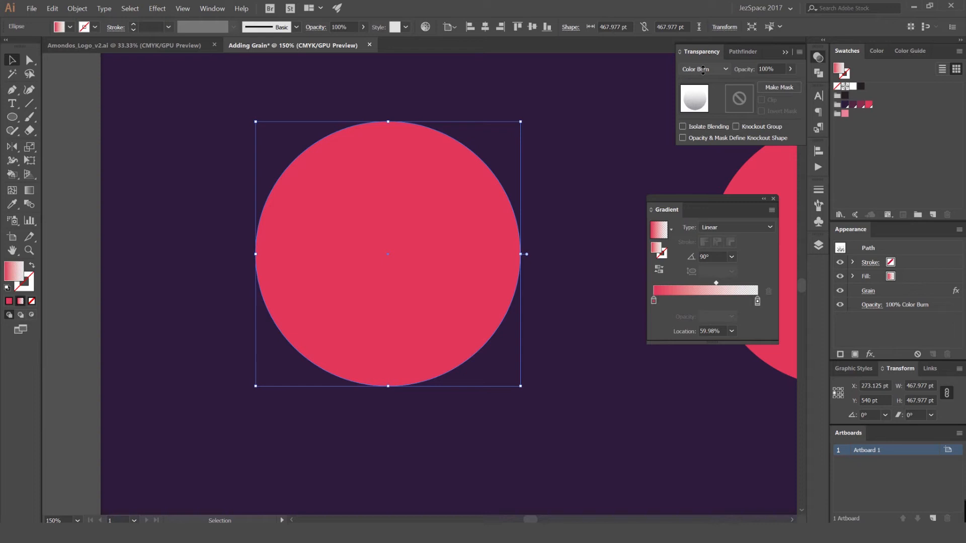
{"action": "left_click", "coordinate": [703, 69]}
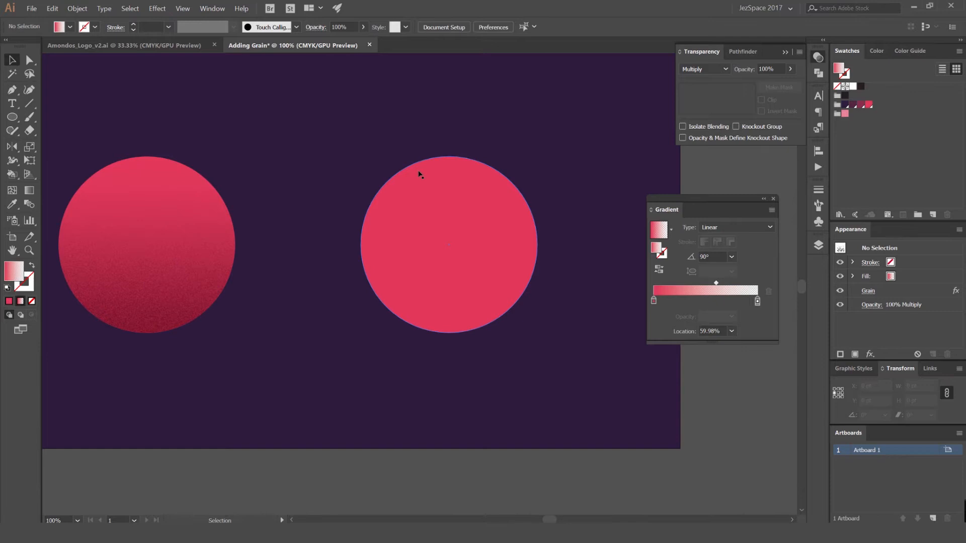
Step: Set the right circle's Grain type to Sprinkles and adjust its contrast
{"action": "left_click", "coordinate": [157, 8]}
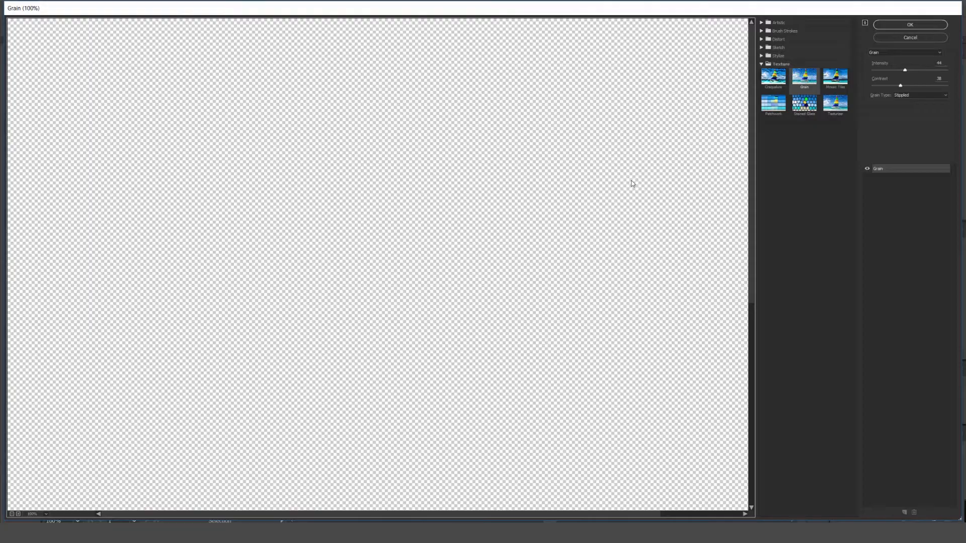
{"action": "left_click", "coordinate": [917, 95]}
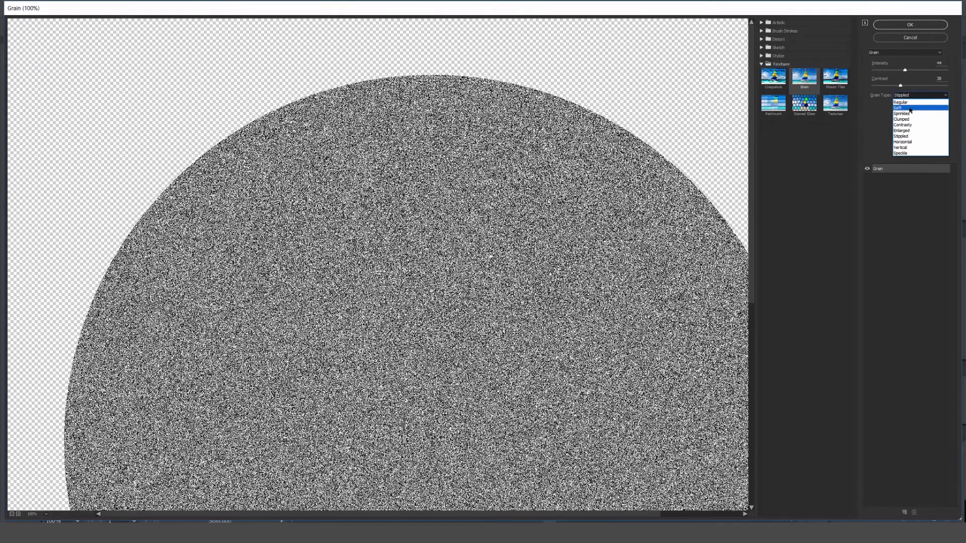
{"action": "left_click", "coordinate": [903, 113]}
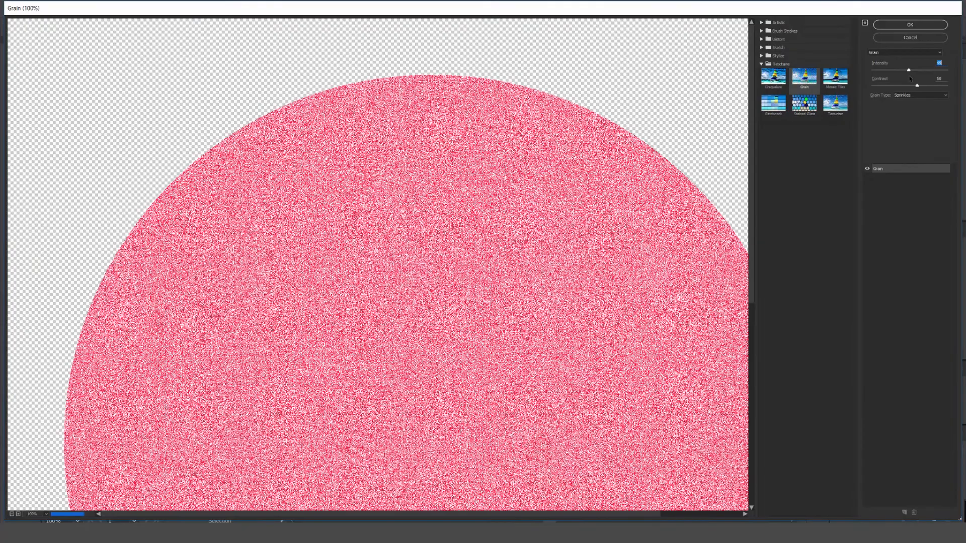
{"action": "left_click", "coordinate": [909, 25]}
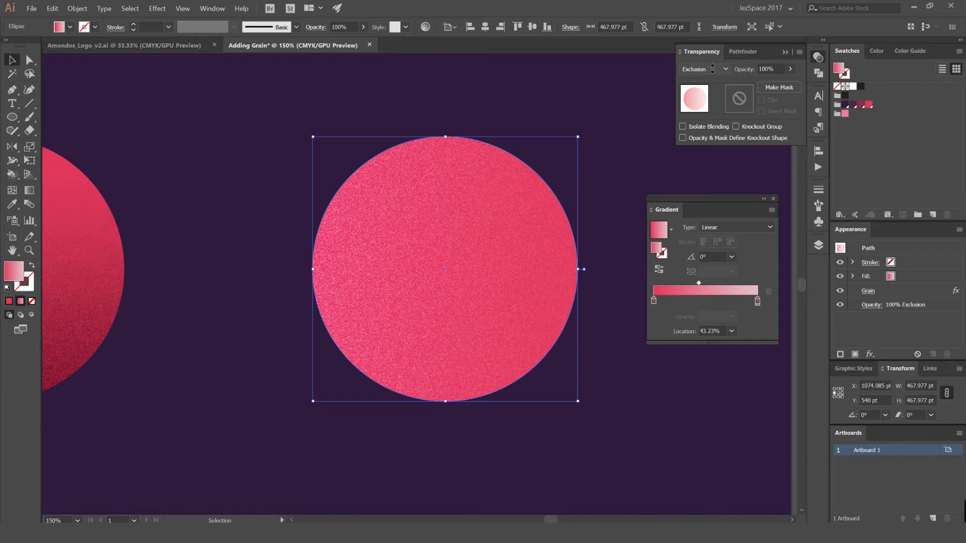
Step: Switch the right circle's blending mode to Darken
{"action": "left_click", "coordinate": [702, 68]}
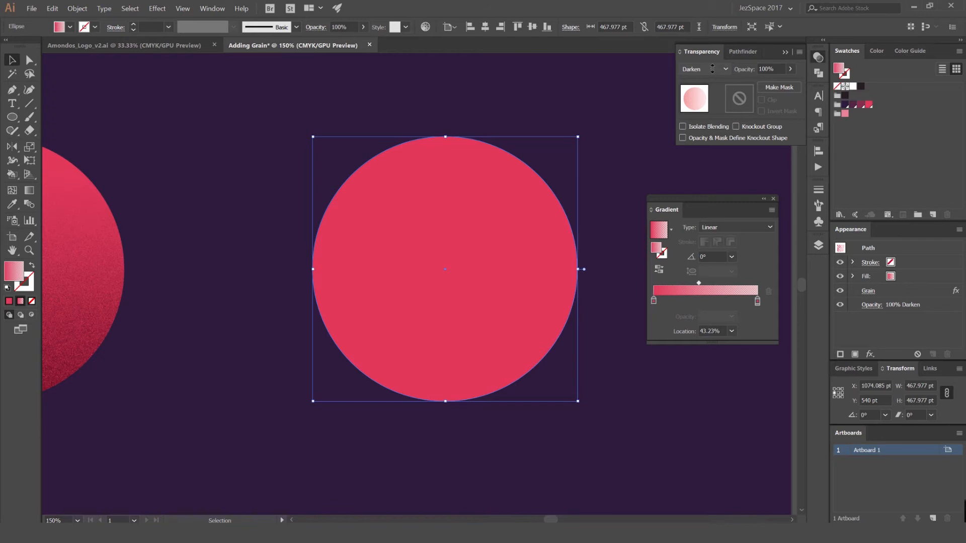